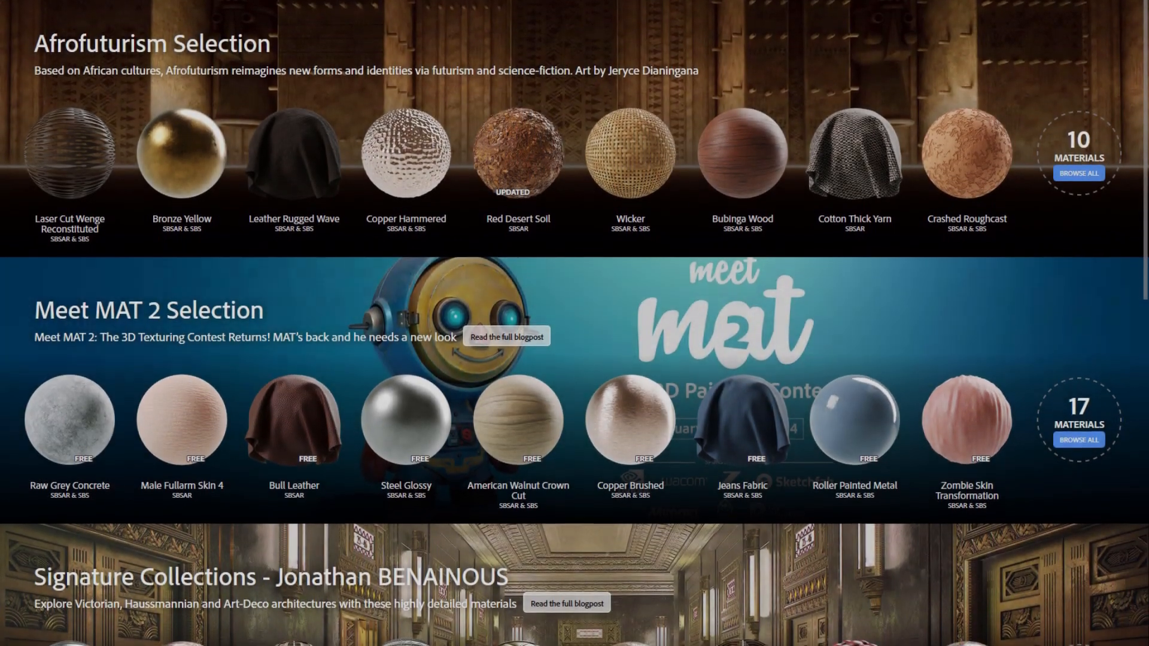
# Step: Review the current material, viewing its normal and roughness maps
pyautogui.scroll(-3)
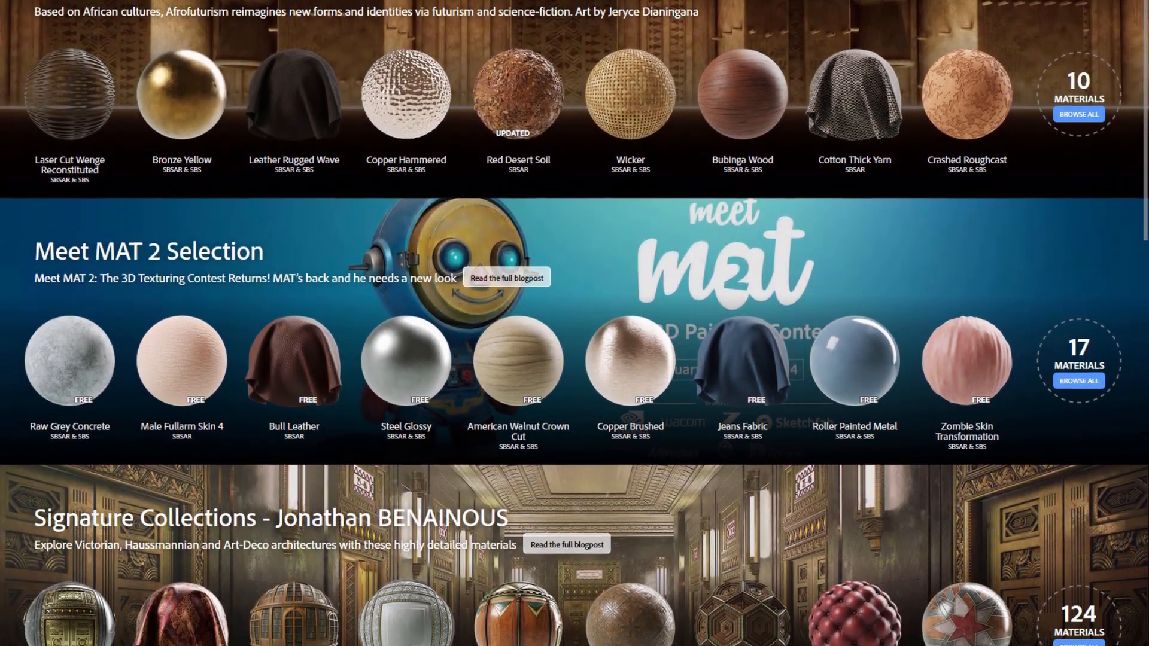
pyautogui.scroll(-3)
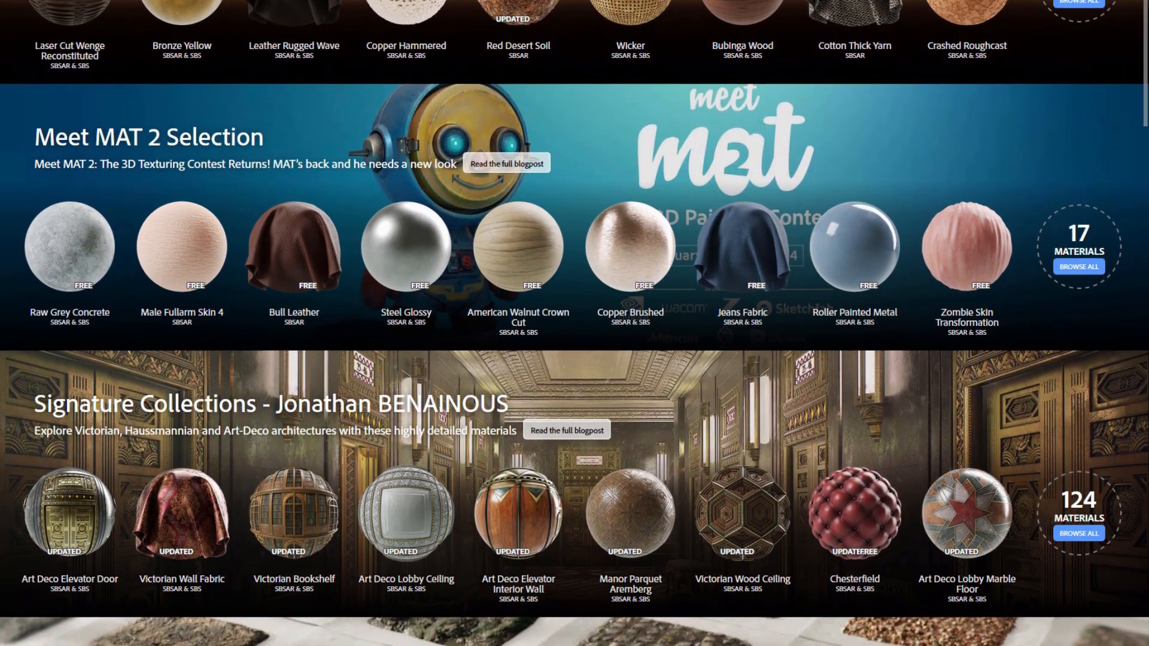
pyautogui.scroll(-3)
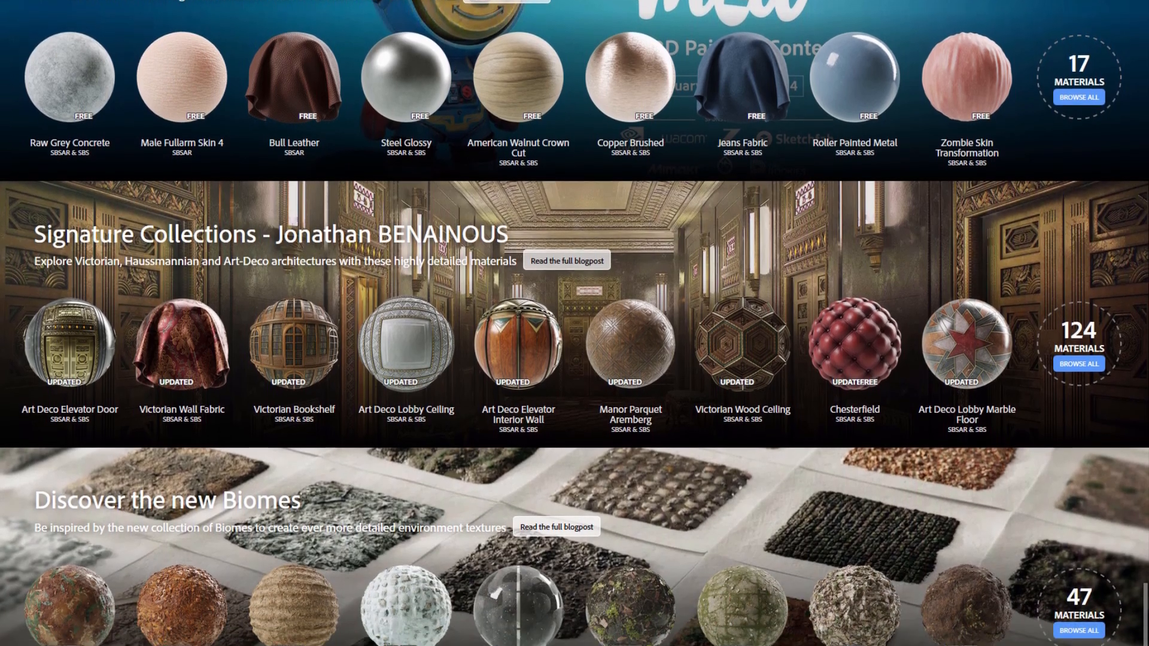
pyautogui.scroll(-3)
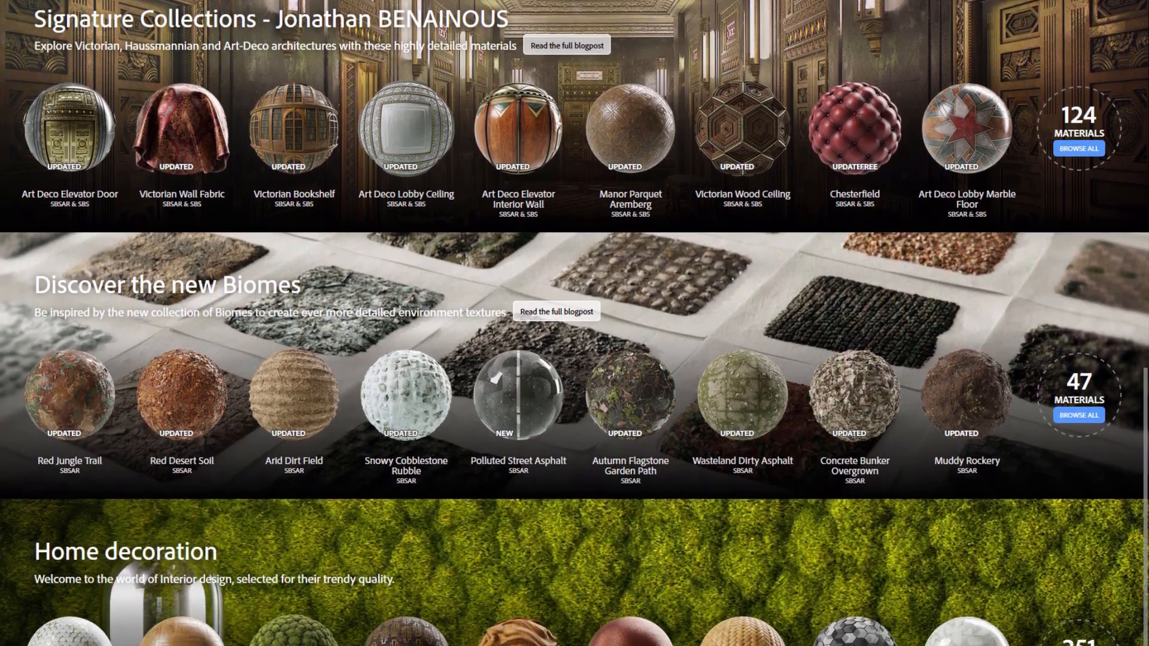
pyautogui.scroll(-3)
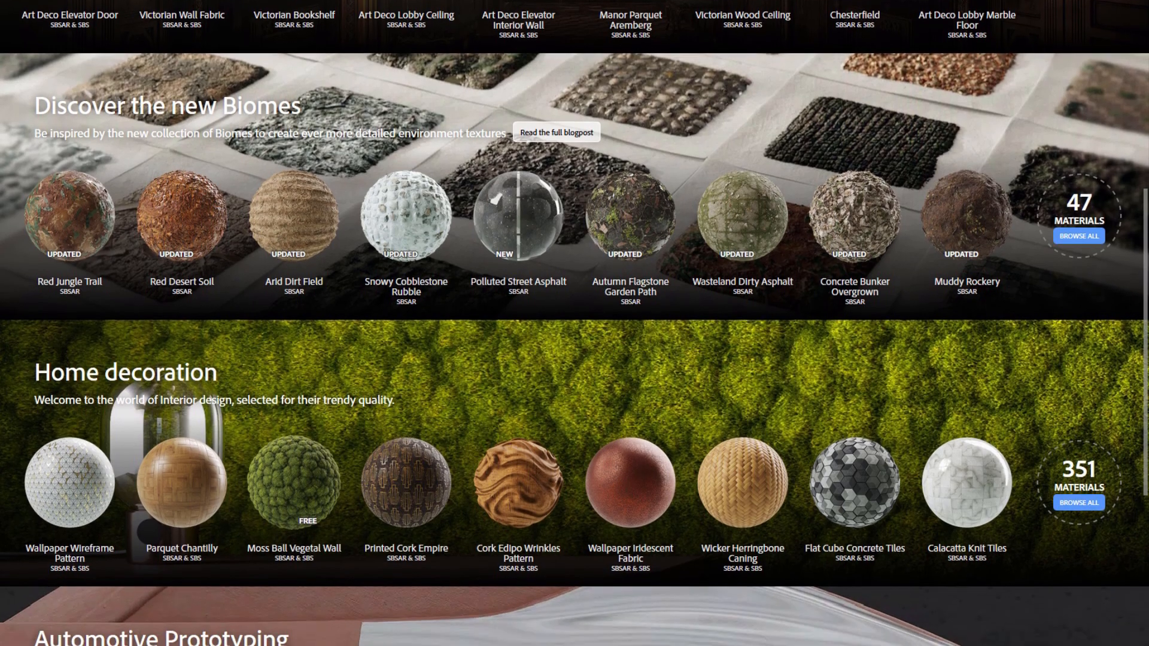
pyautogui.scroll(-3)
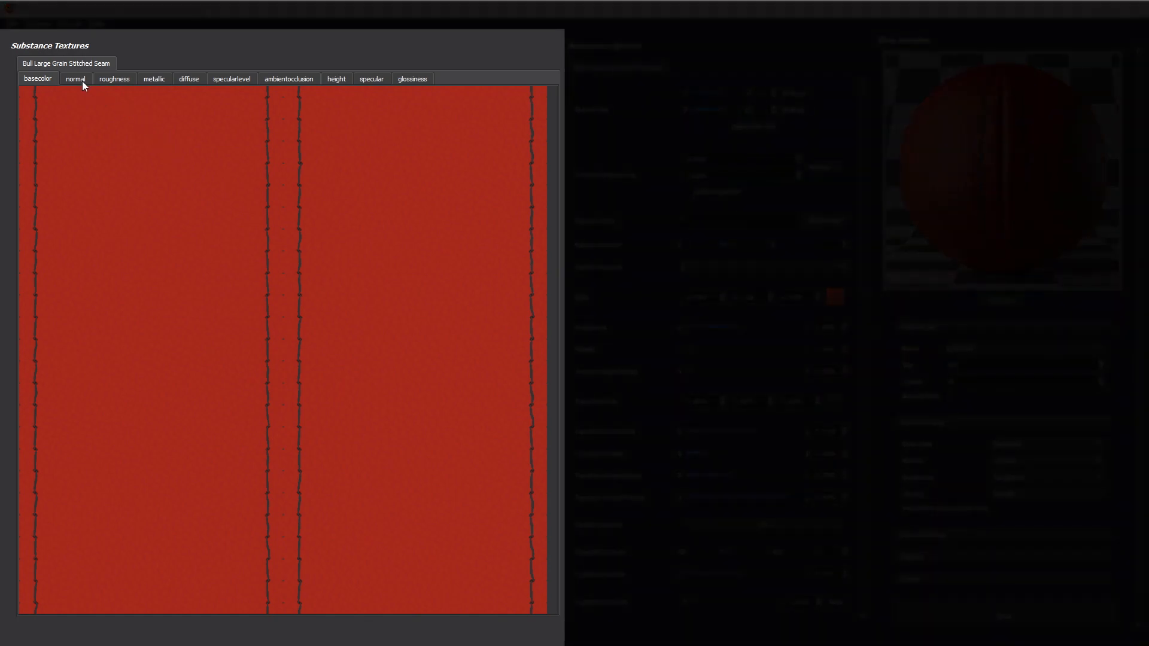
pyautogui.click(75, 78)
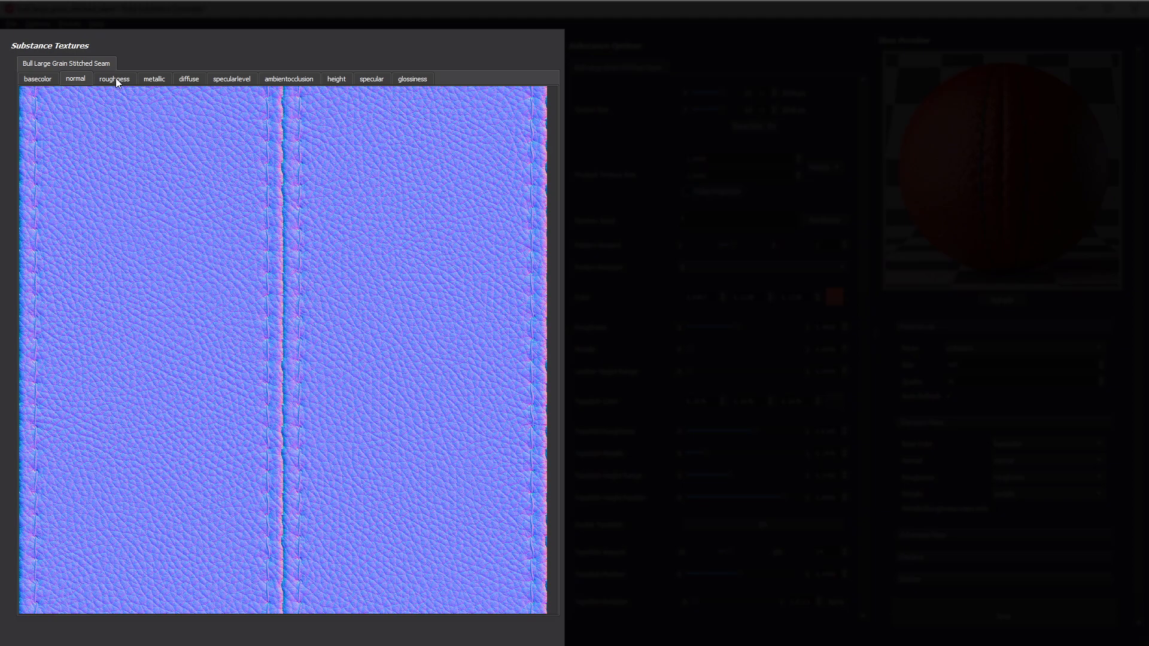
pyautogui.click(113, 78)
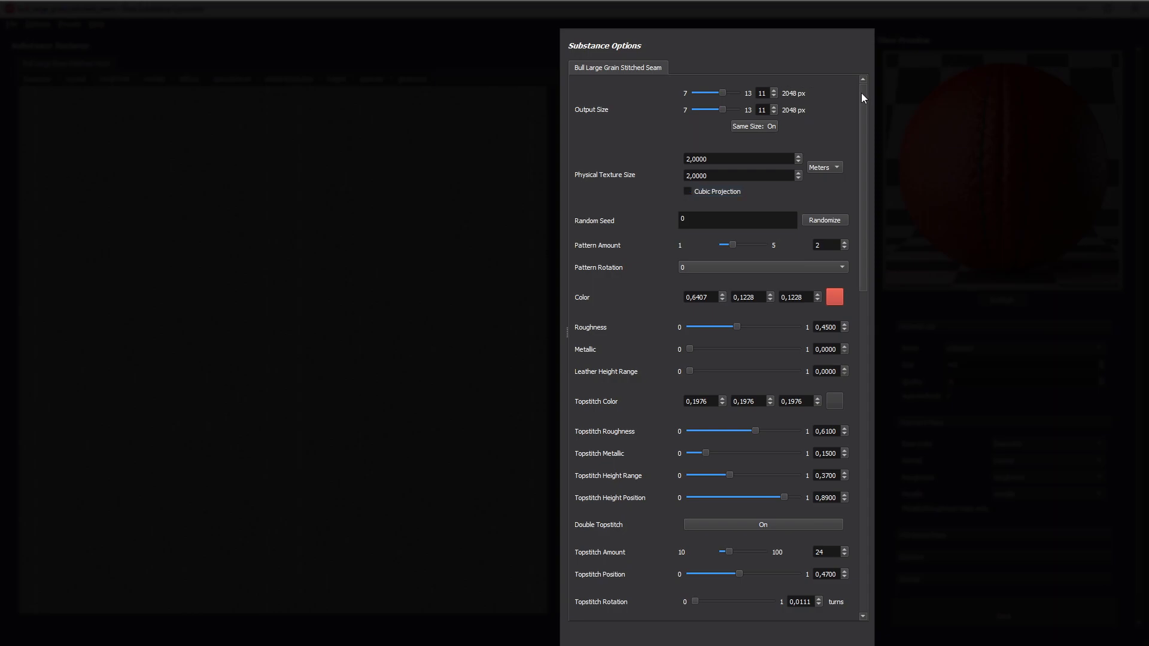
# Step: Open bull_large_grain_stitched_seam.sbsar from the file dialog
pyautogui.scroll(-3)
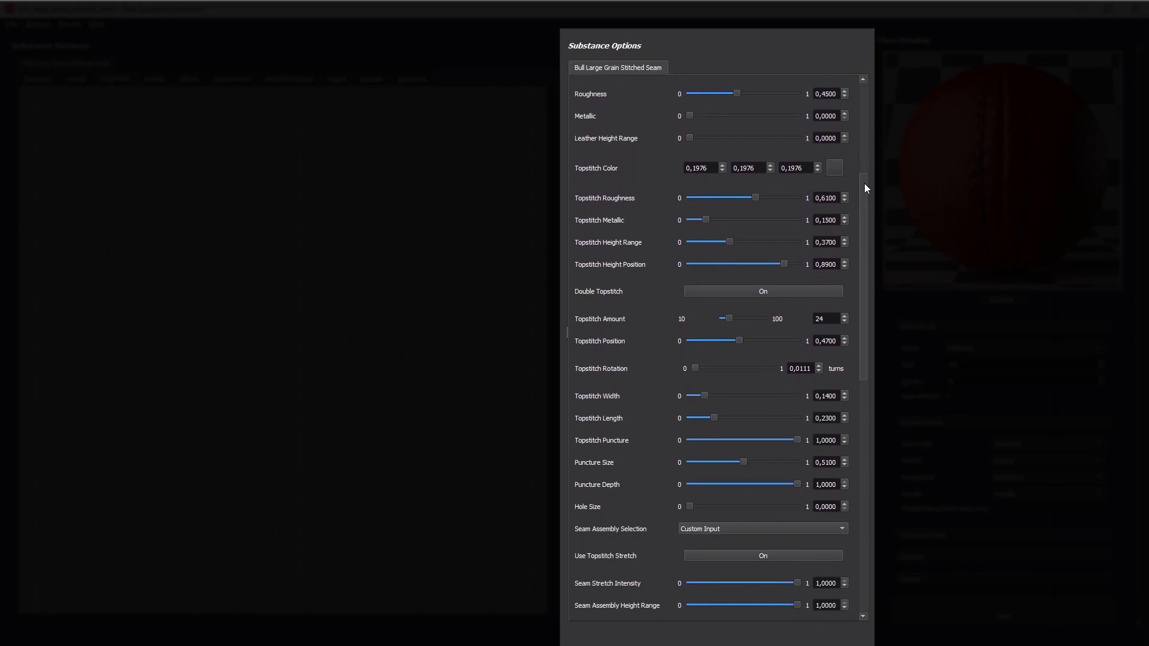
pyautogui.scroll(-3)
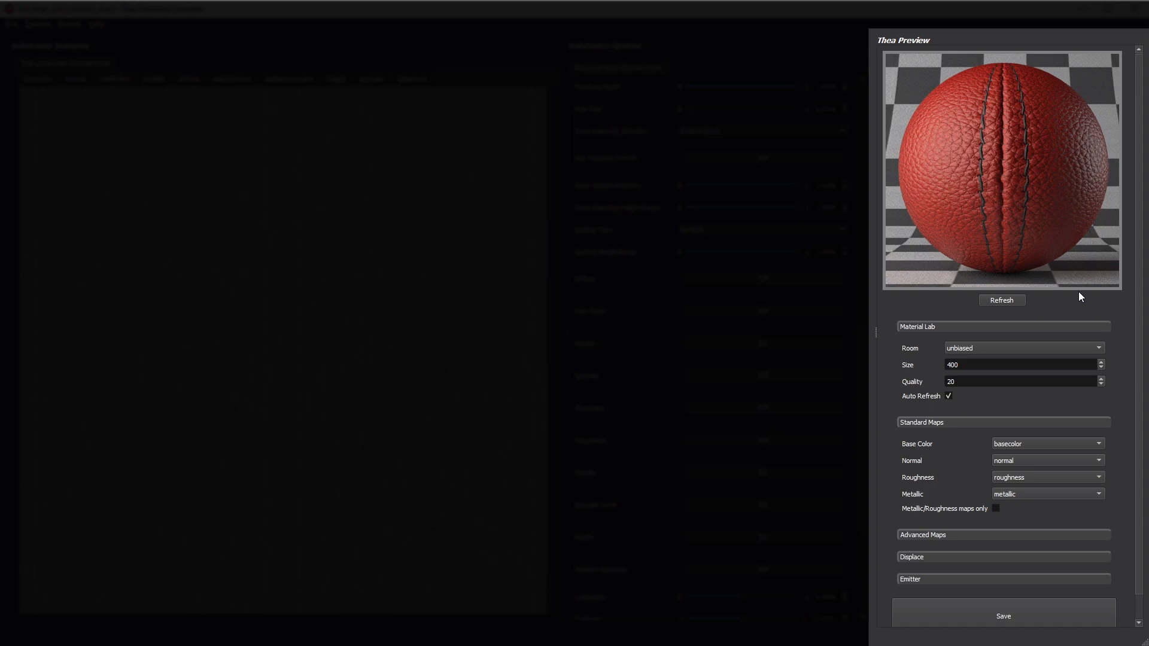
pyautogui.moveTo(1085, 294)
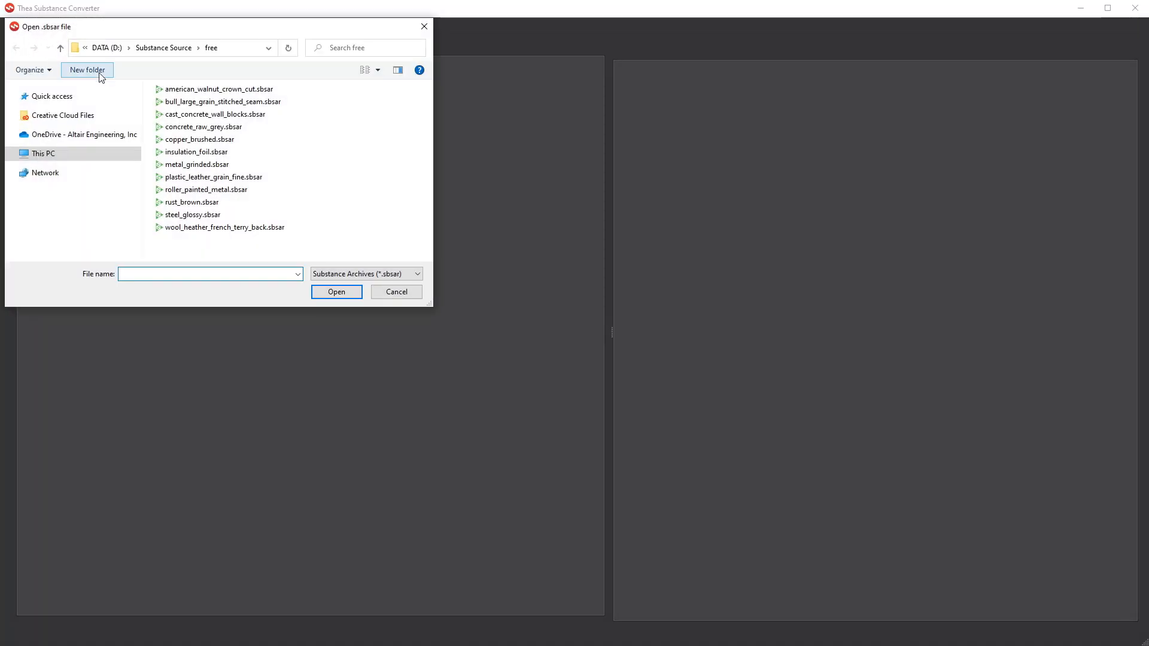
pyautogui.click(223, 101)
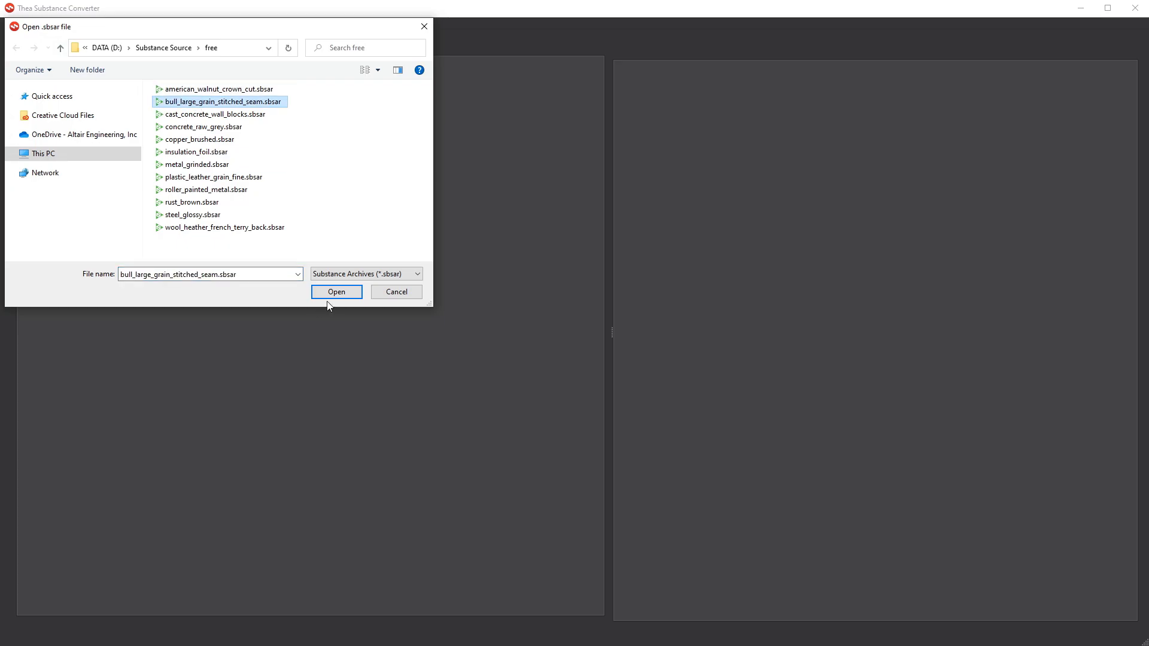
pyautogui.click(337, 292)
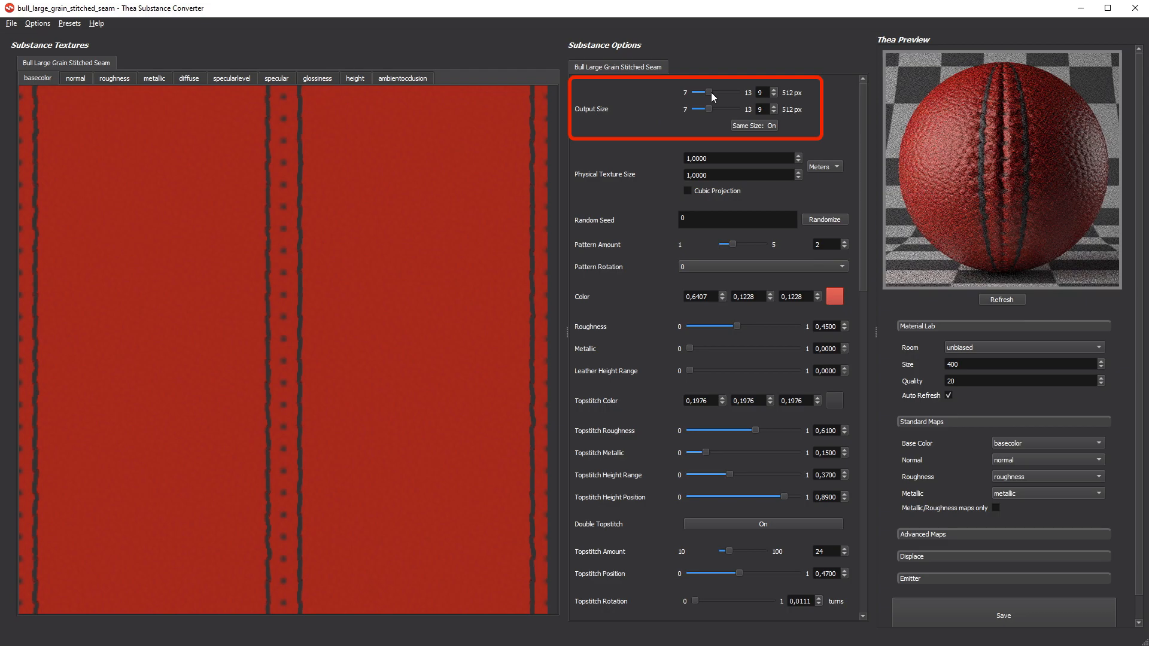
# Step: Raise the output size to 1024 px and rotate the pattern 45 degrees
pyautogui.click(774, 90)
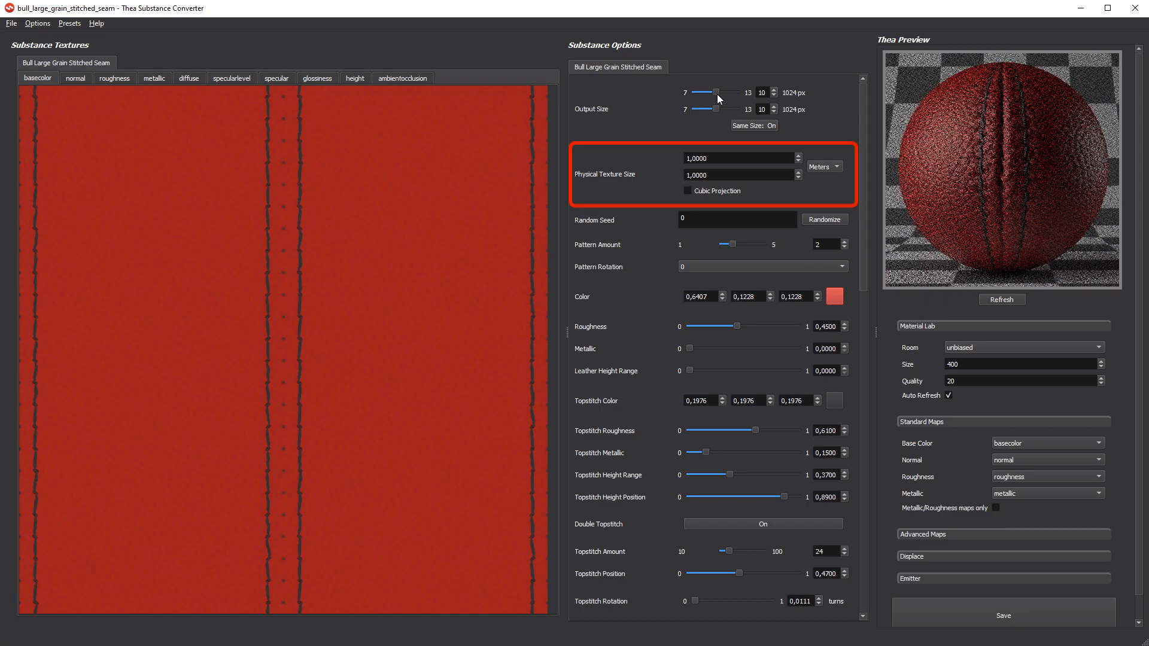
pyautogui.moveTo(712, 167)
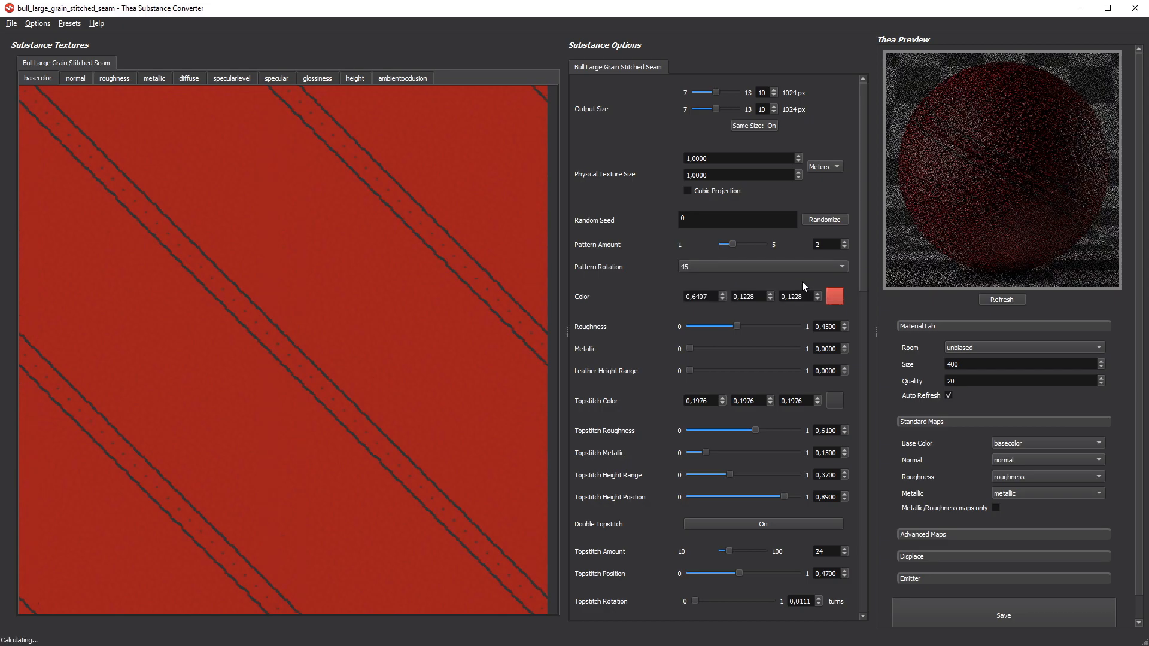
pyautogui.click(1002, 299)
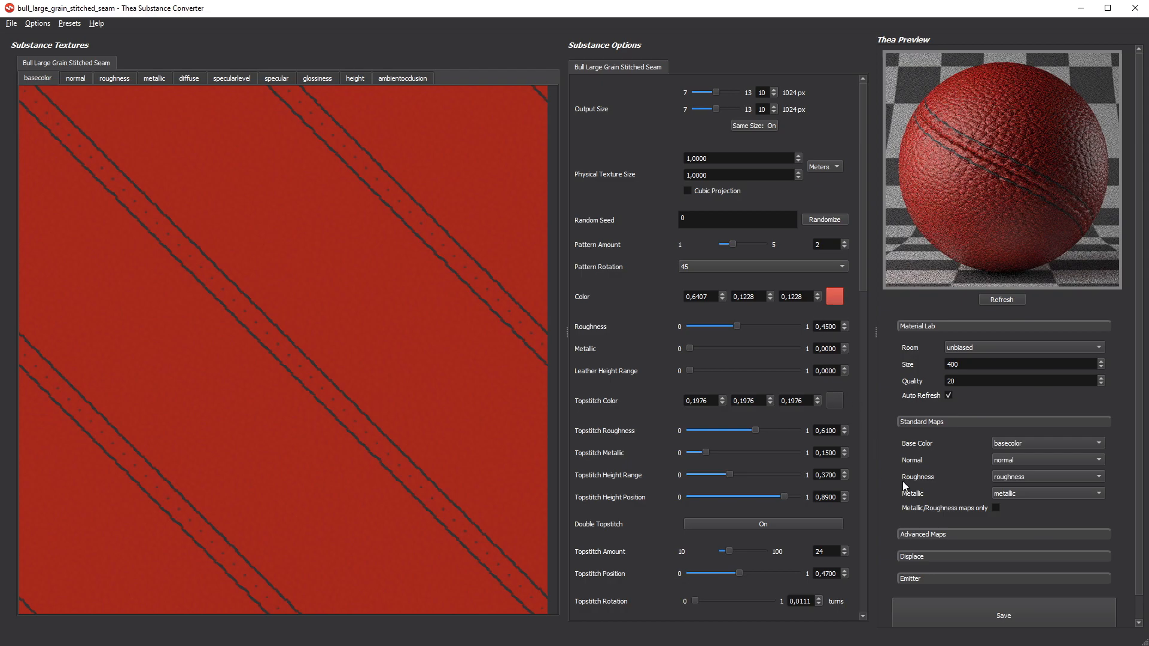
pyautogui.click(1003, 616)
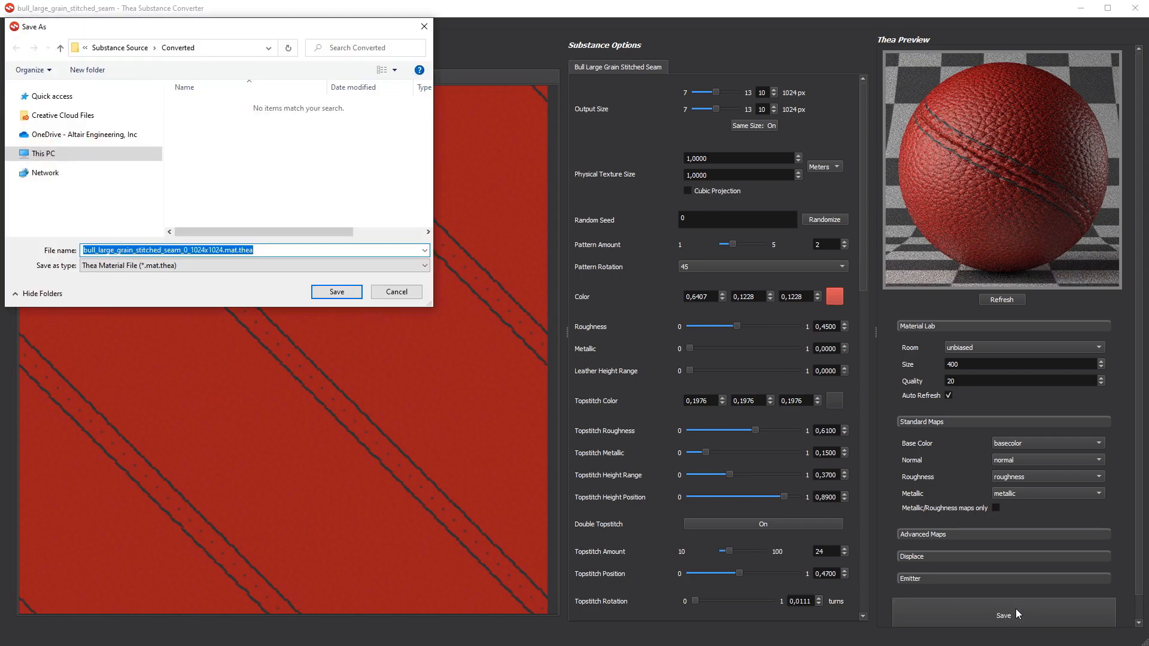
pyautogui.moveTo(365, 318)
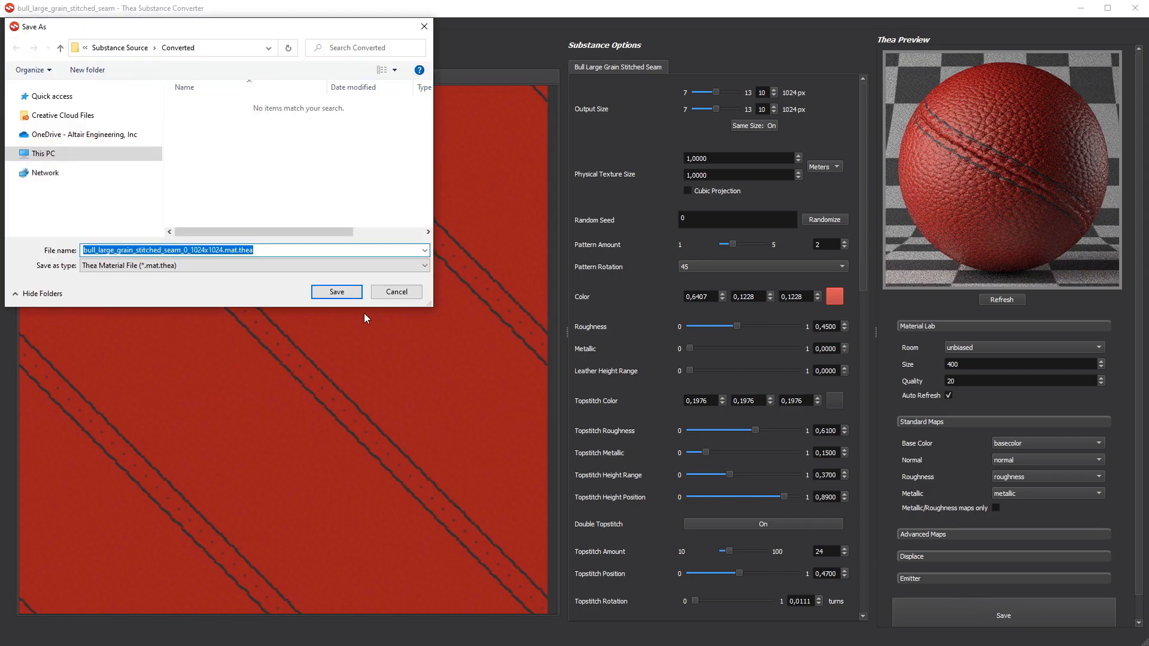
pyautogui.click(336, 291)
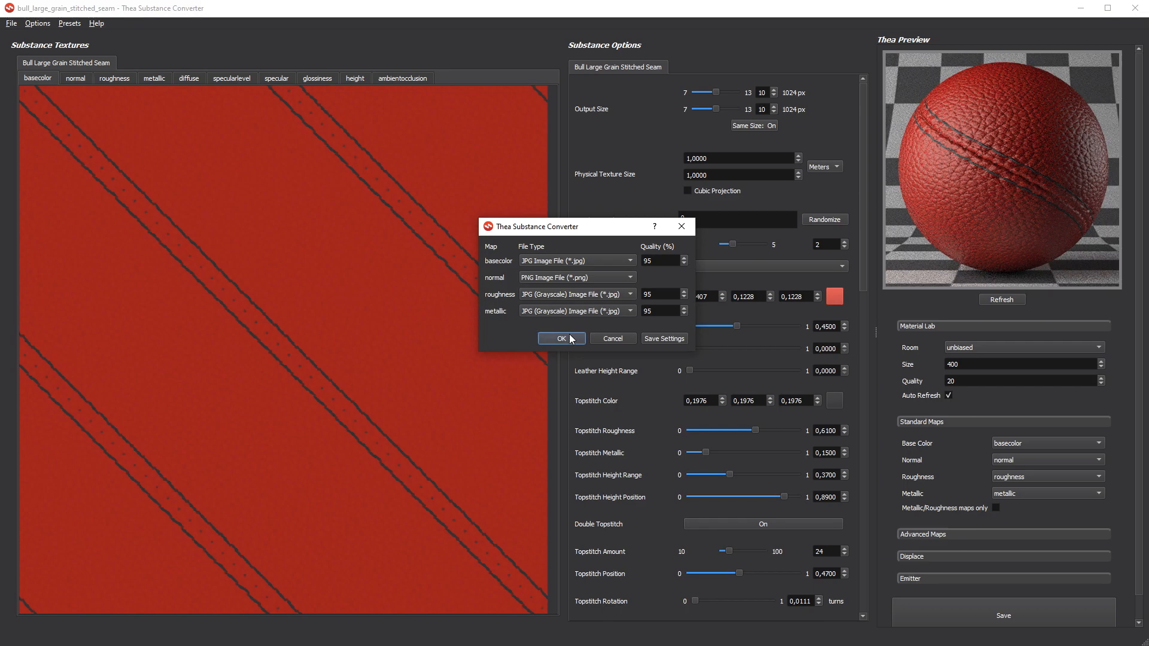
pyautogui.click(561, 339)
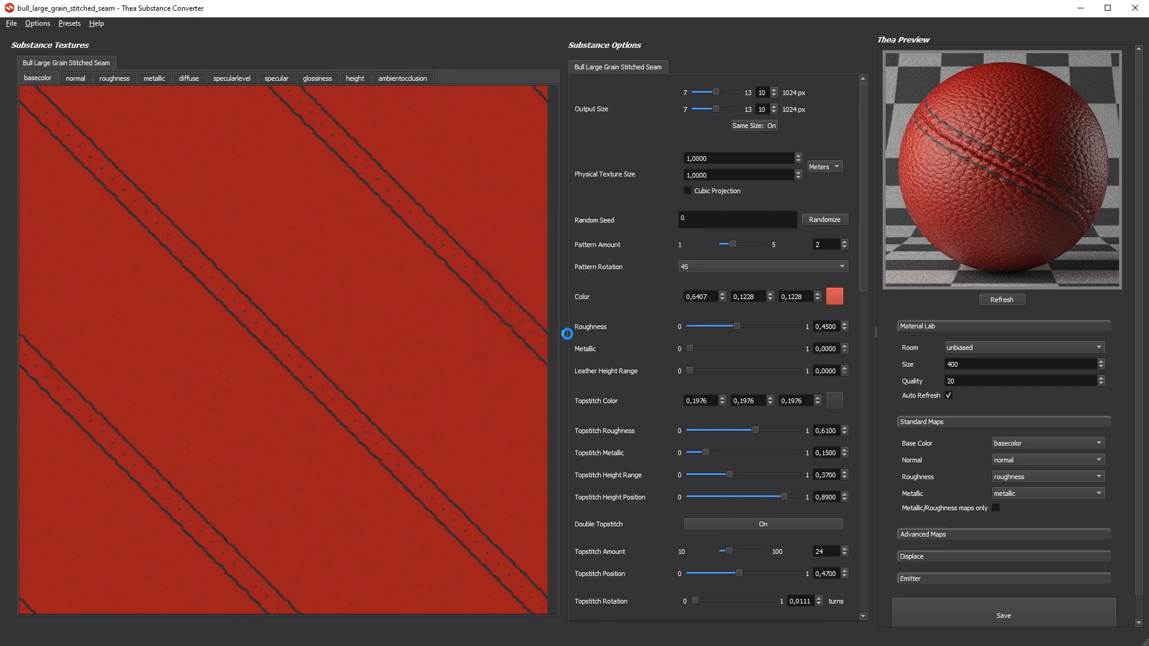
pyautogui.click(1002, 614)
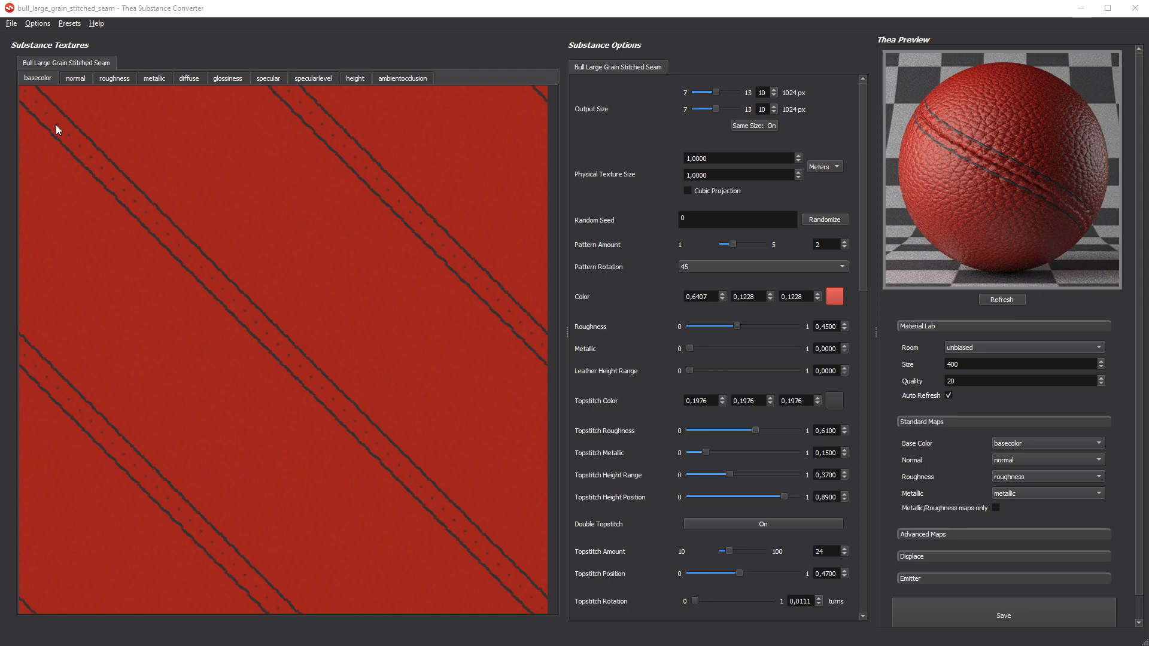
# Step: Load the brushed copper base color, normal, roughness and metallic textures from disk
pyautogui.click(11, 23)
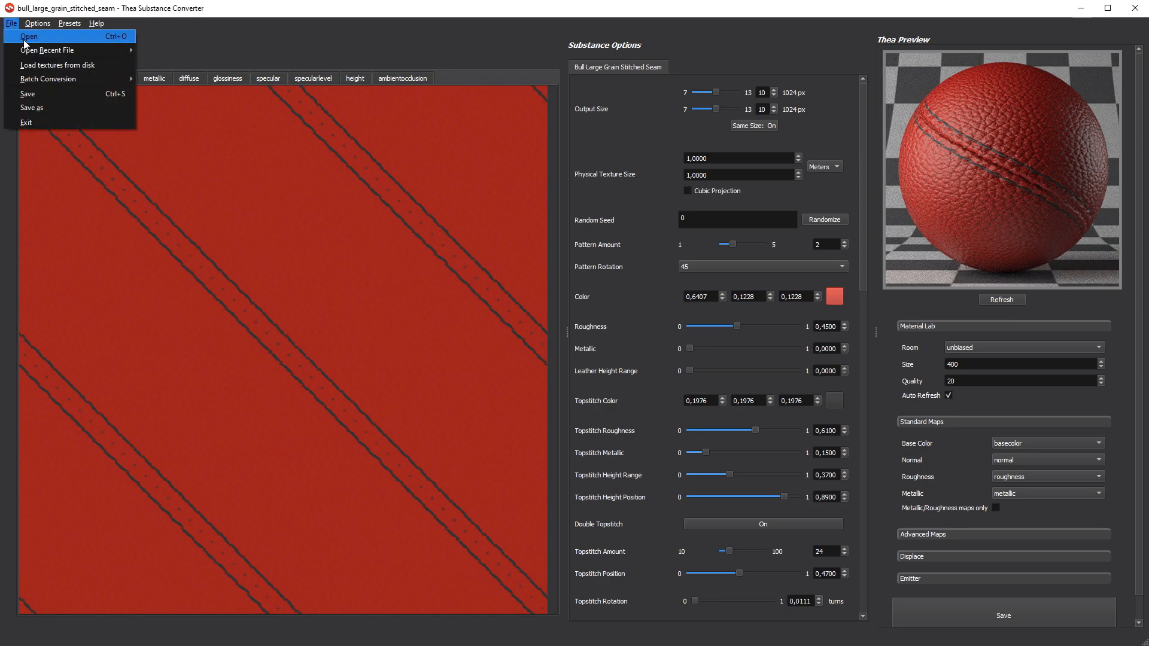
pyautogui.moveTo(69, 65)
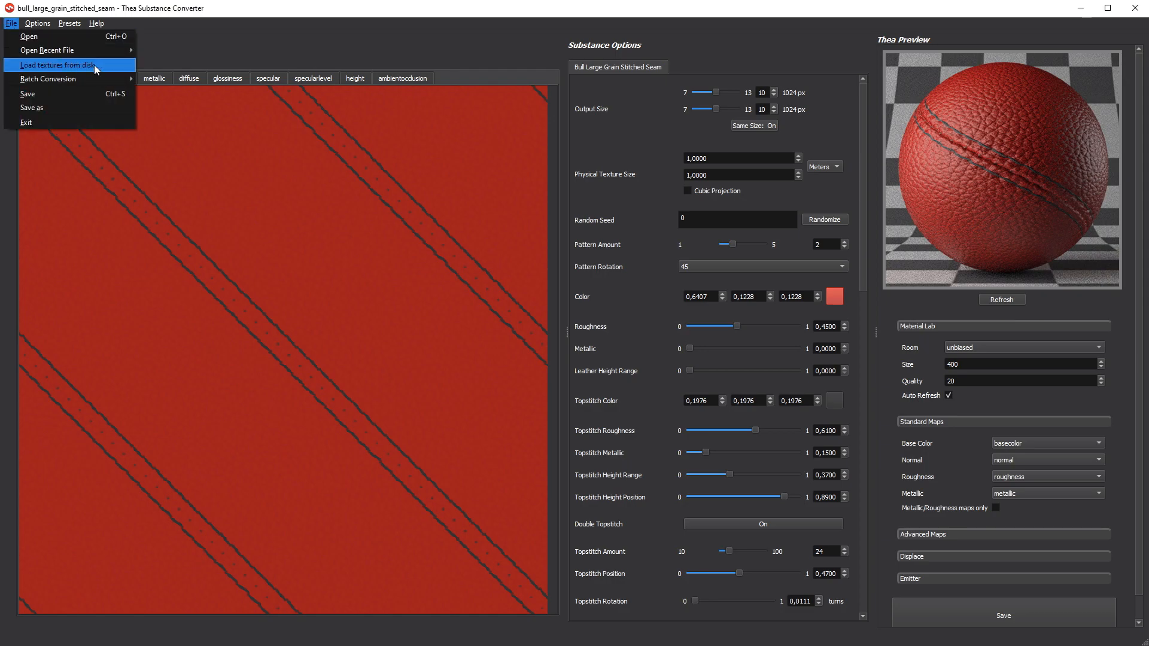
pyautogui.click(53, 65)
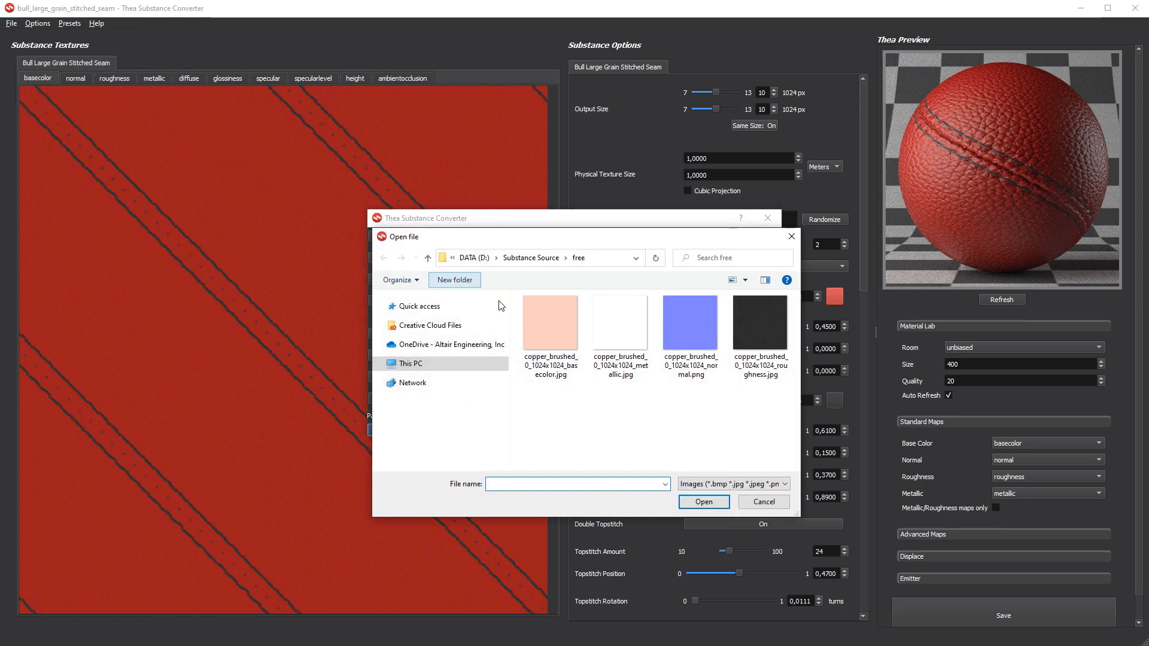
pyautogui.click(689, 322)
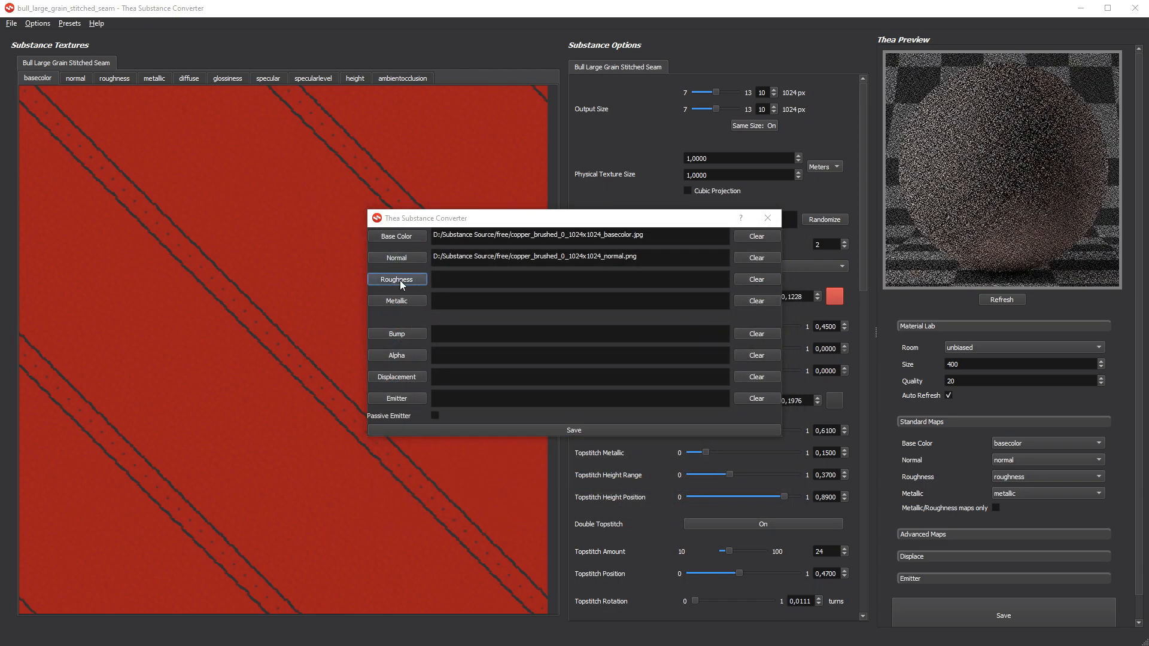
pyautogui.click(396, 279)
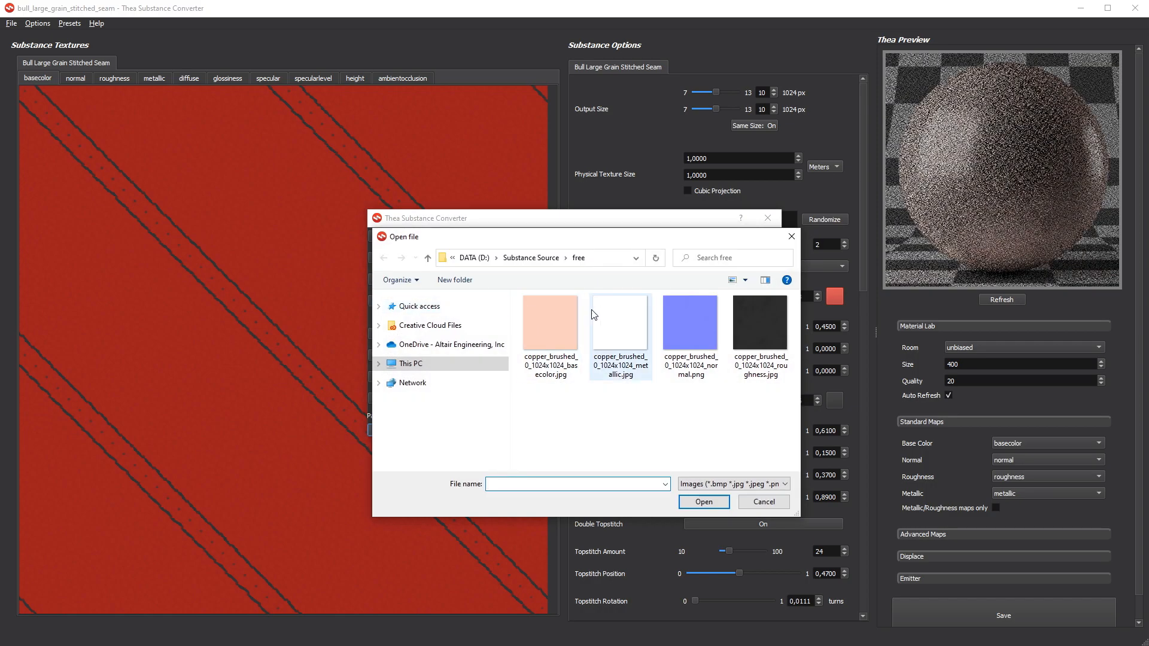
pyautogui.click(702, 502)
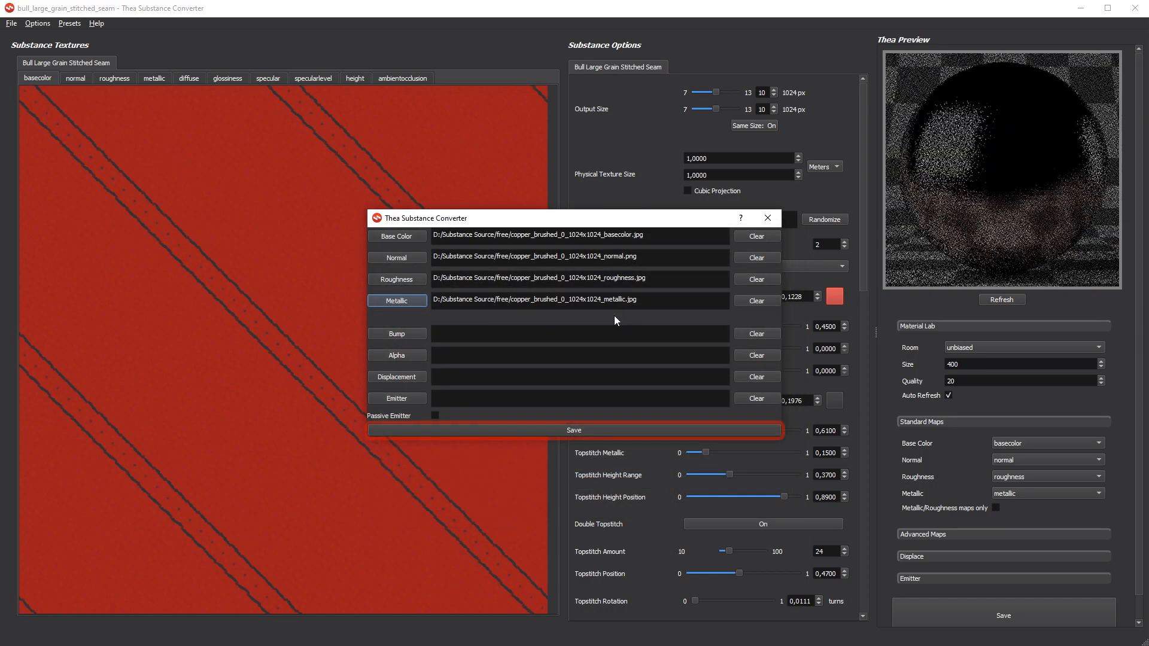
# Step: Save them as copper_brushed_0_1024x1024.mat.thea in Converted and close the loader
pyautogui.click(574, 431)
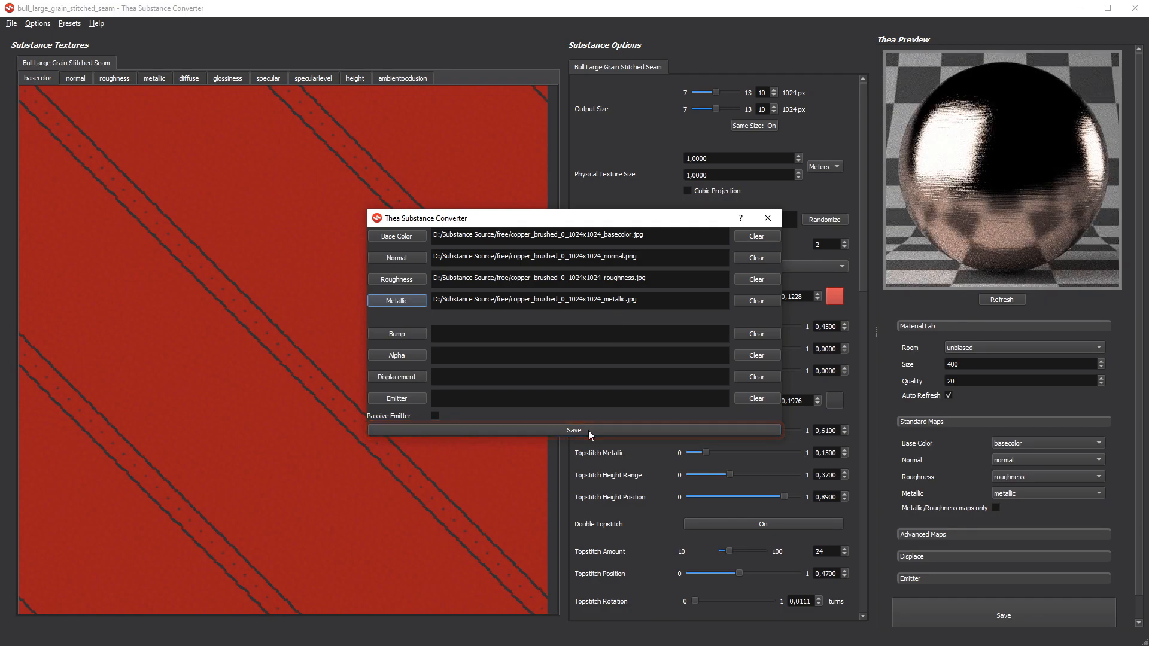
pyautogui.click(574, 430)
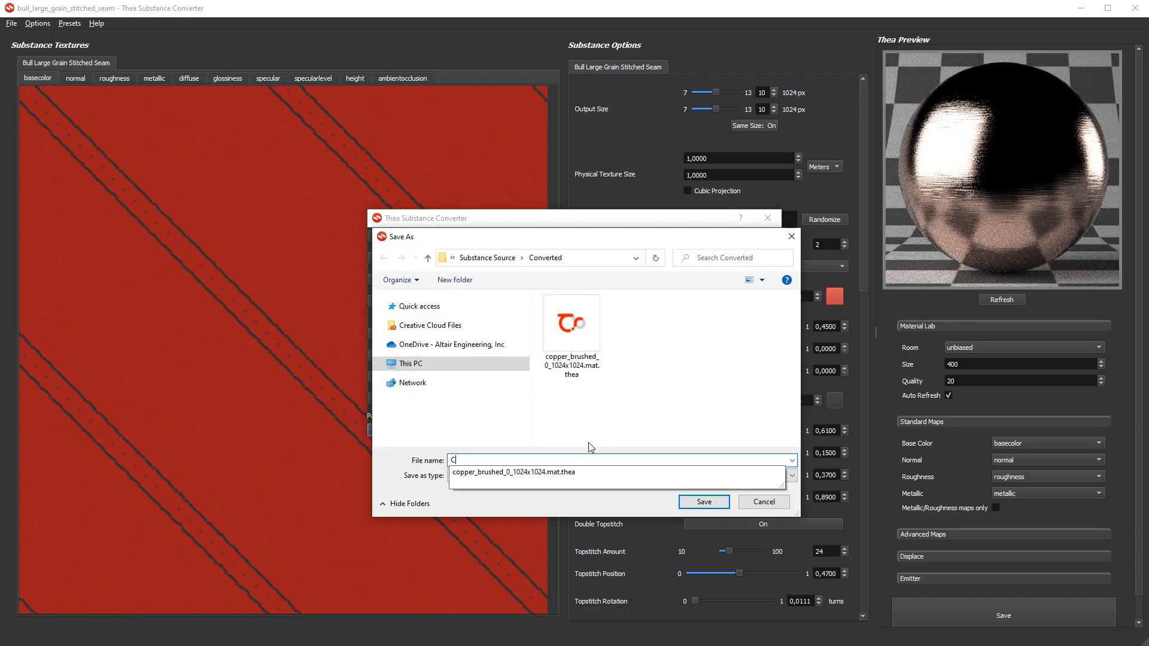
pyautogui.click(702, 501)
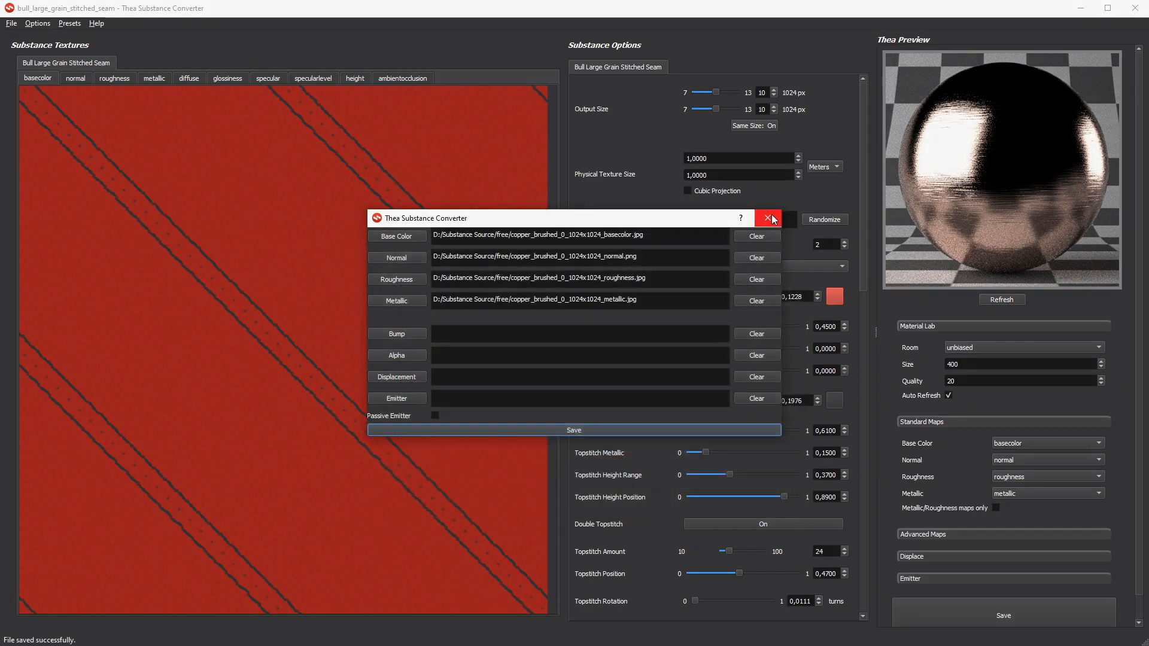
pyautogui.click(770, 219)
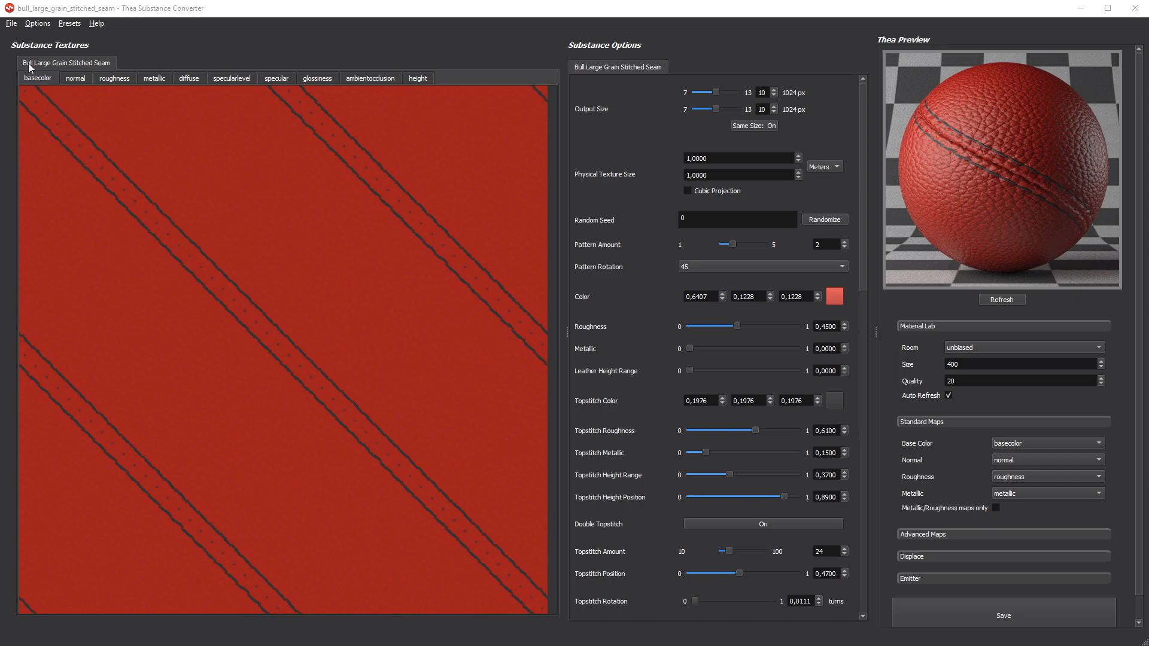
# Step: Batch-convert the free folder to .mat.thea with 1024 px texture width and height
pyautogui.click(10, 23)
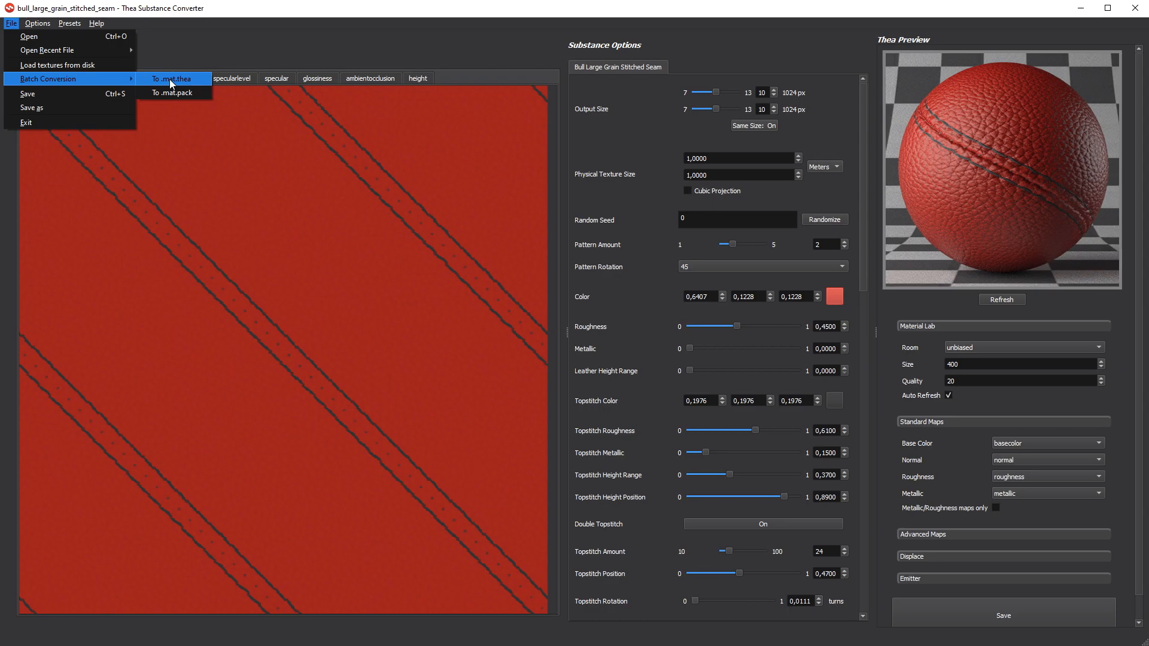
pyautogui.moveTo(173, 93)
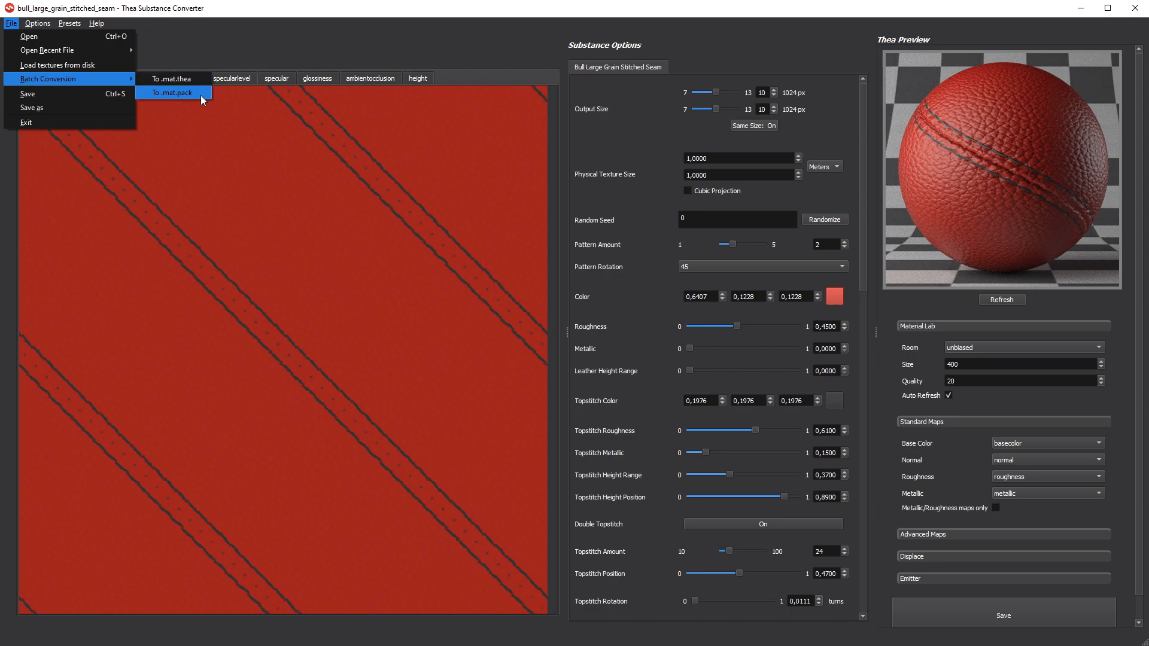
pyautogui.moveTo(172, 78)
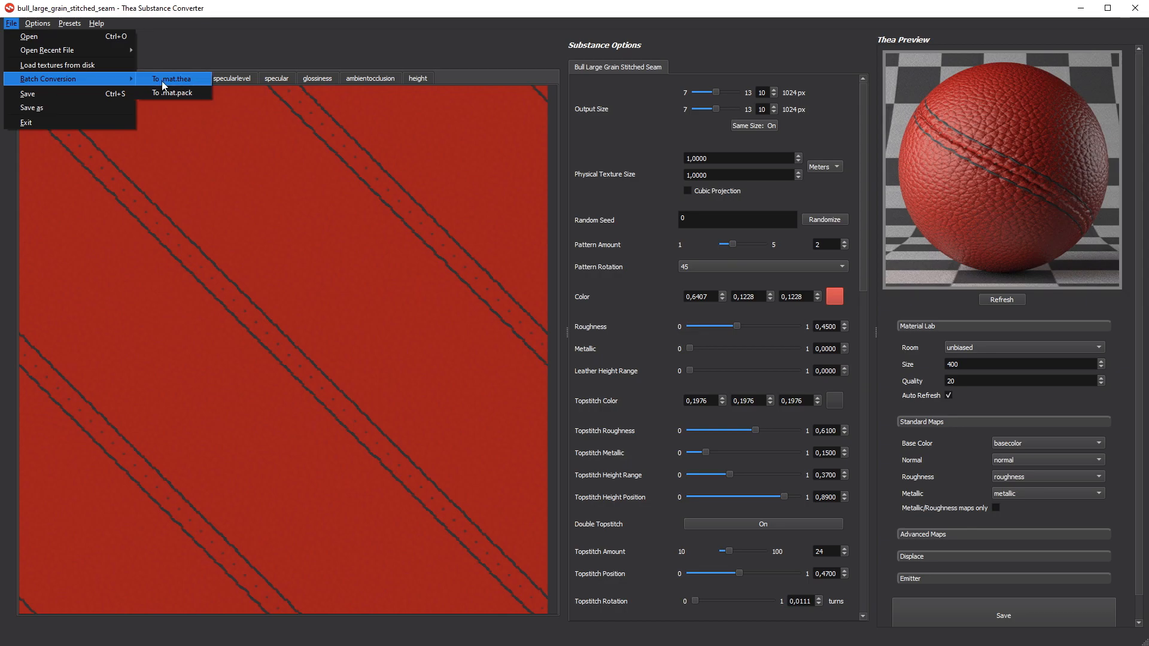
pyautogui.click(172, 78)
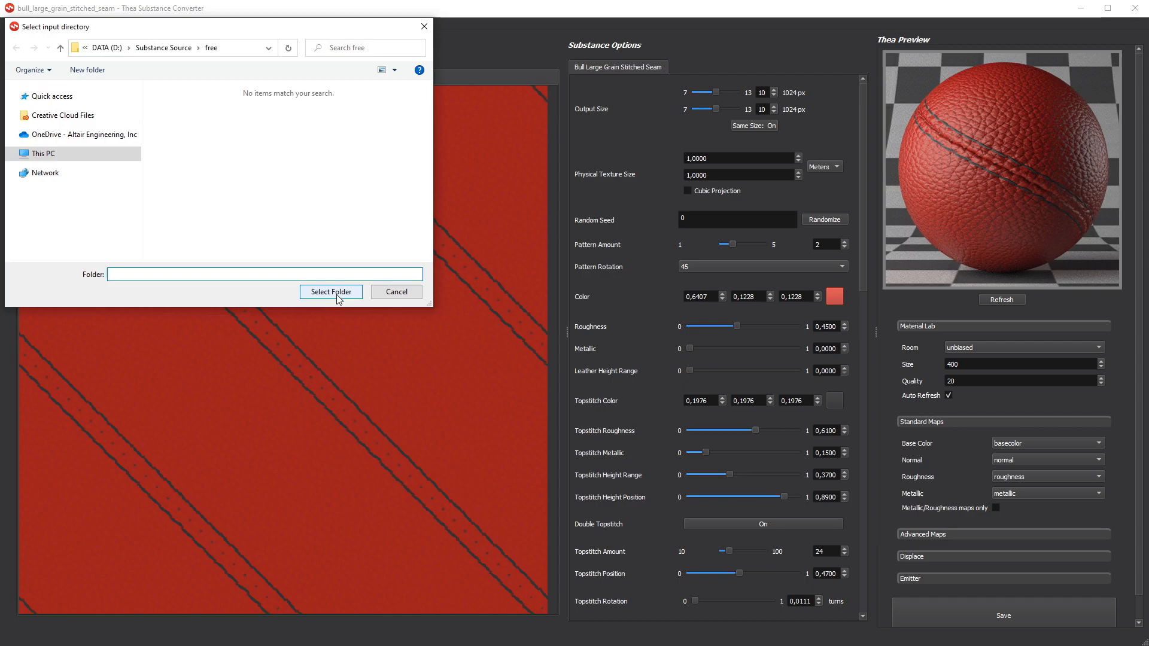
pyautogui.click(330, 292)
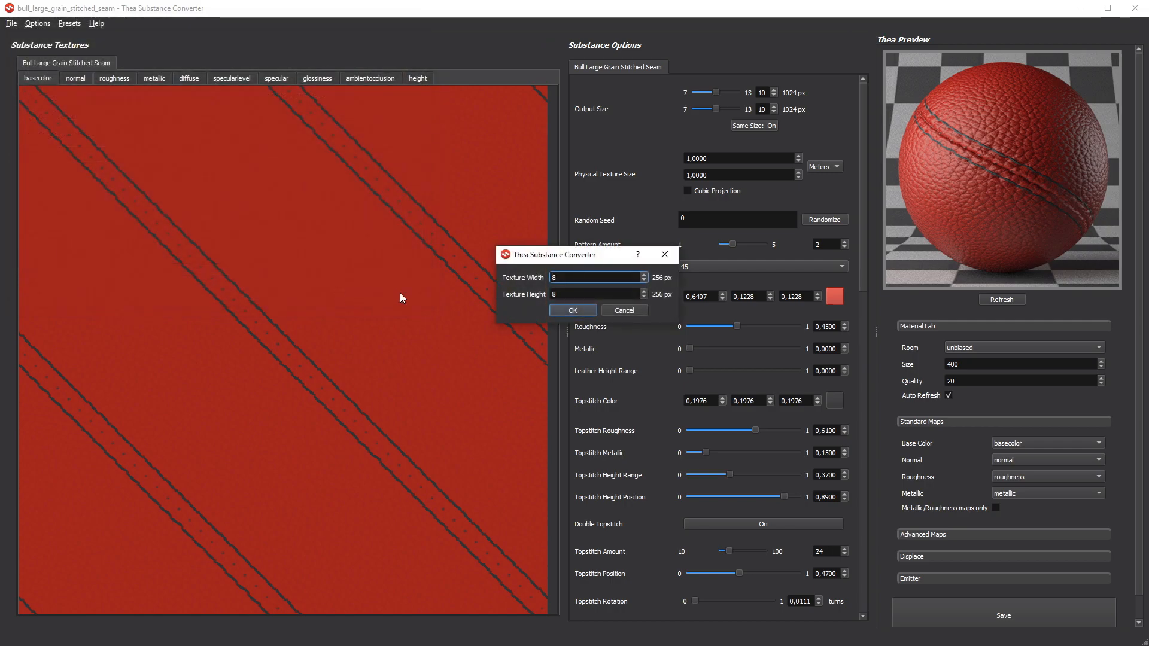
pyautogui.click(644, 275)
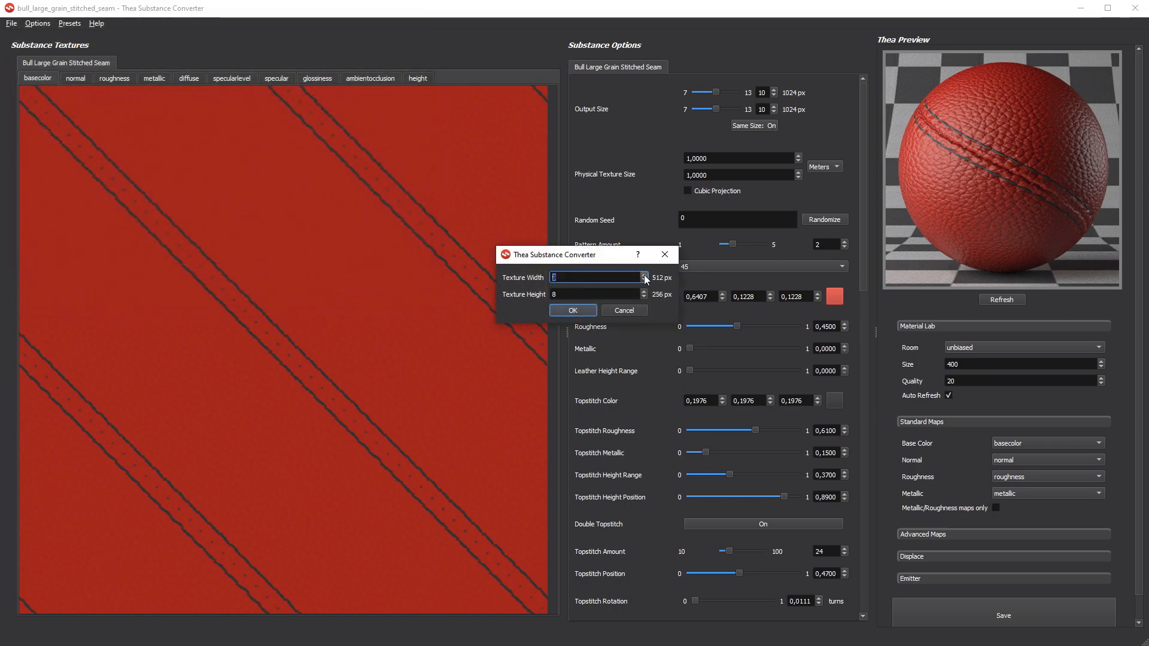
pyautogui.click(644, 274)
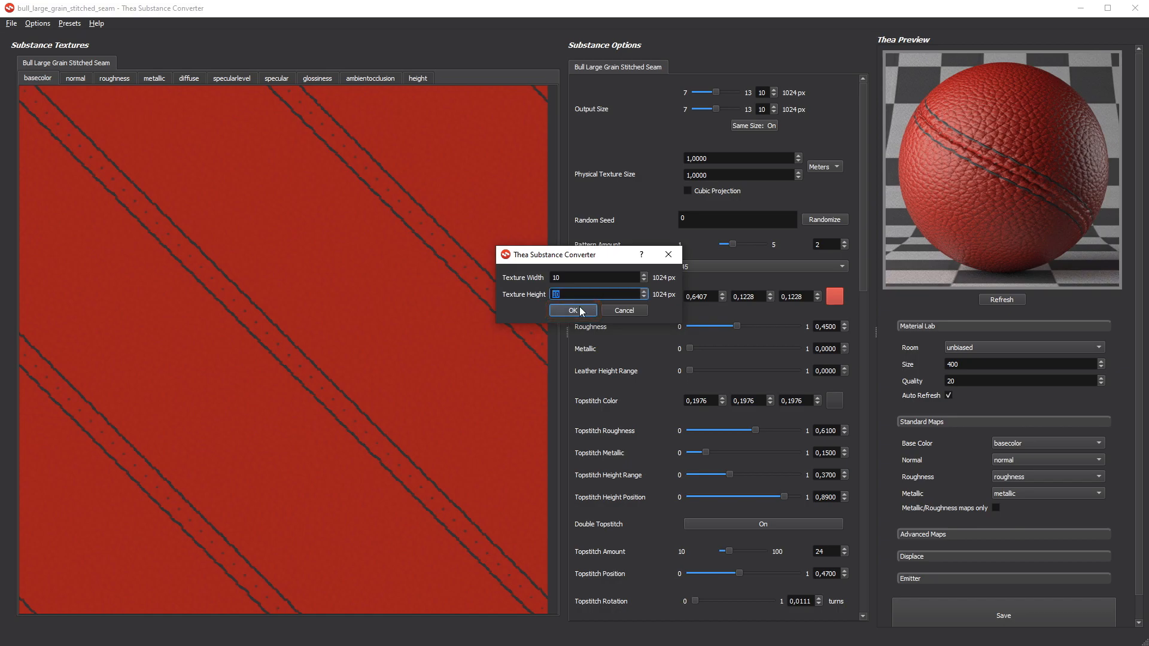
pyautogui.click(571, 310)
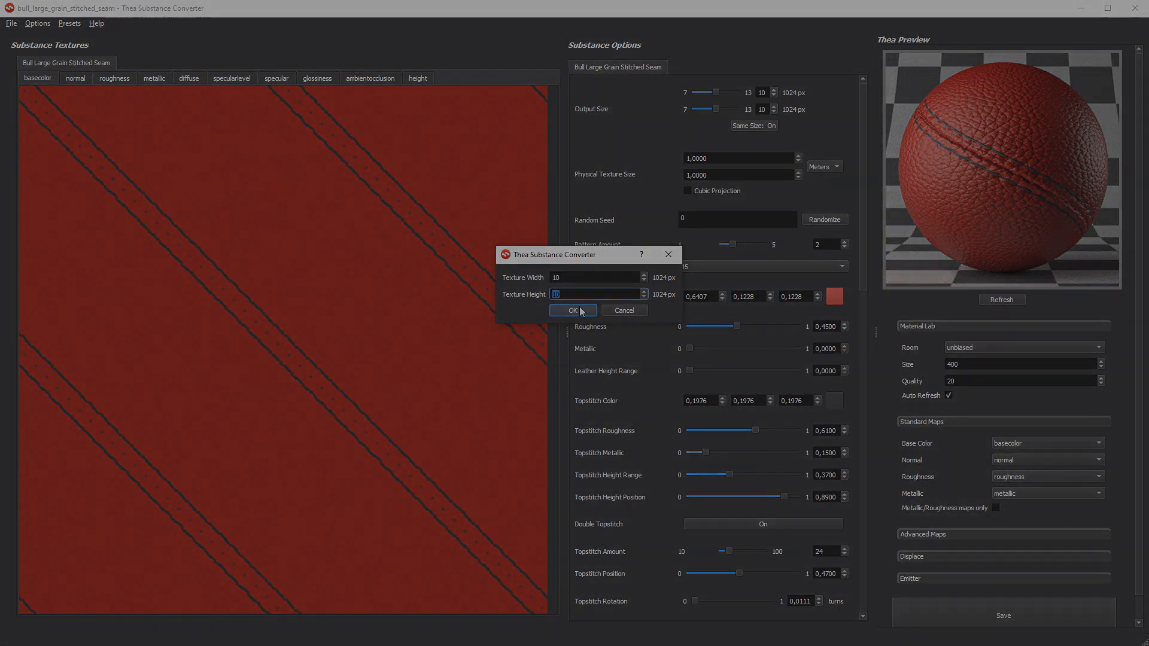